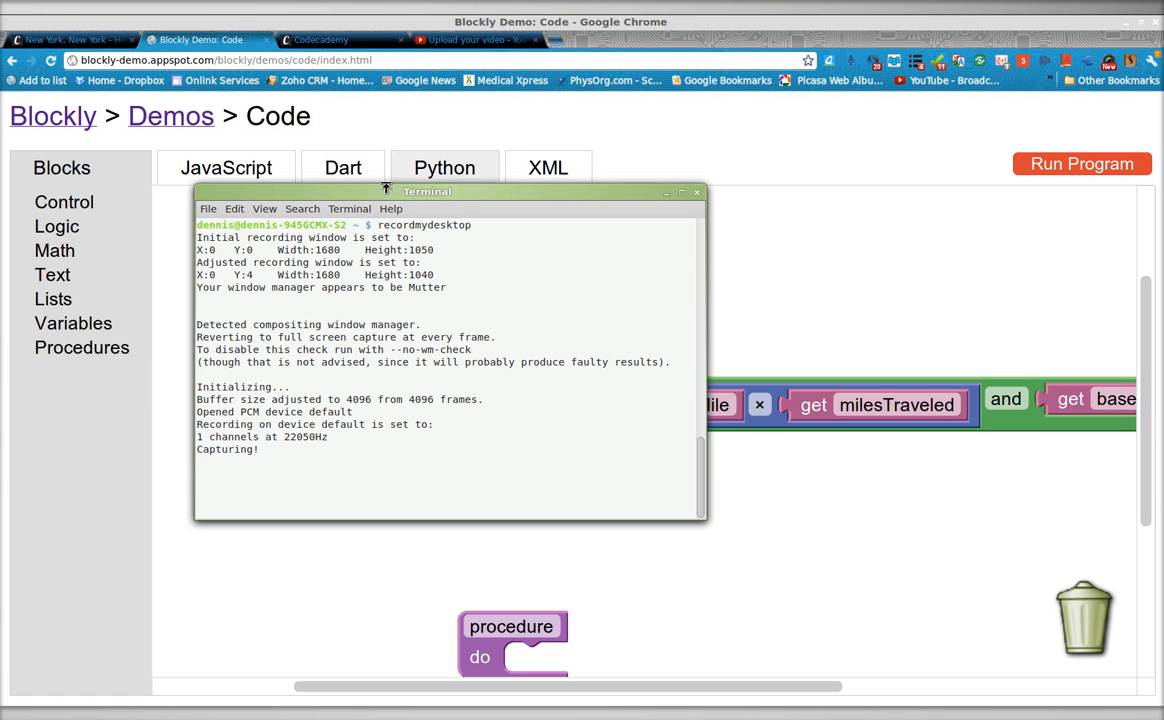
Nudge the df procedure up and left and bring the empty procedure block up beneath it
{"action": "left_click_drag", "start_coordinate": [426, 192], "coordinate": [424, 258]}
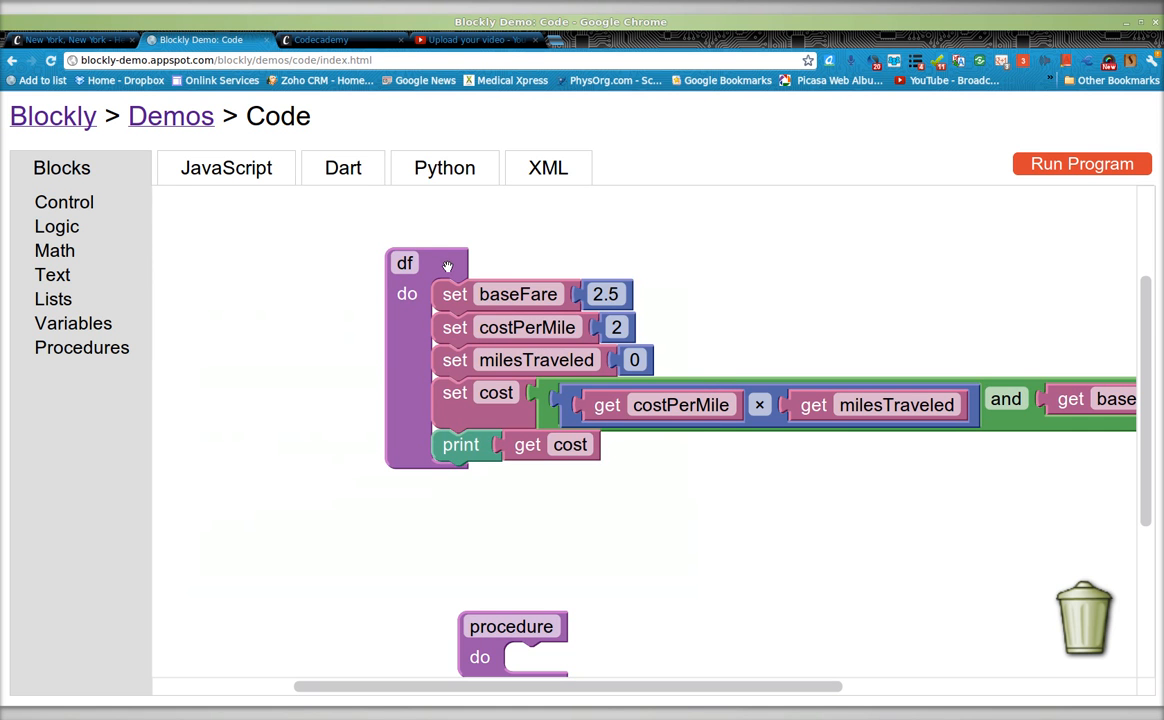
{"action": "left_click_drag", "start_coordinate": [404, 262], "coordinate": [384, 250]}
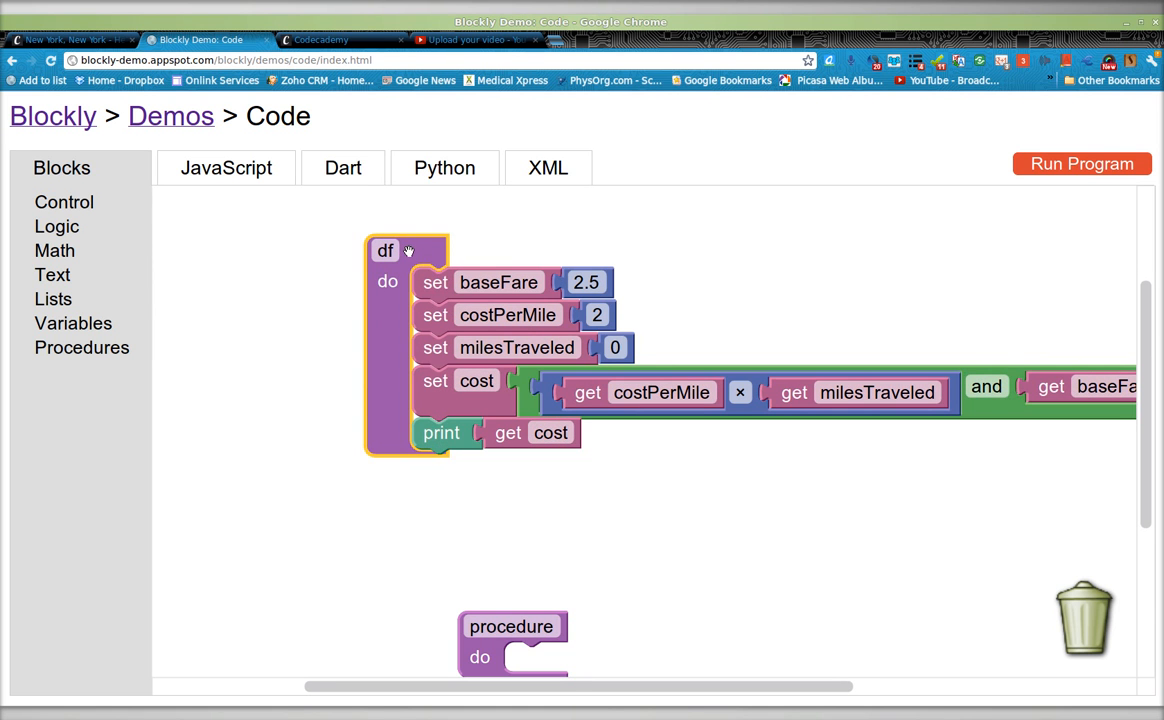
{"action": "left_click_drag", "start_coordinate": [512, 626], "coordinate": [460, 550]}
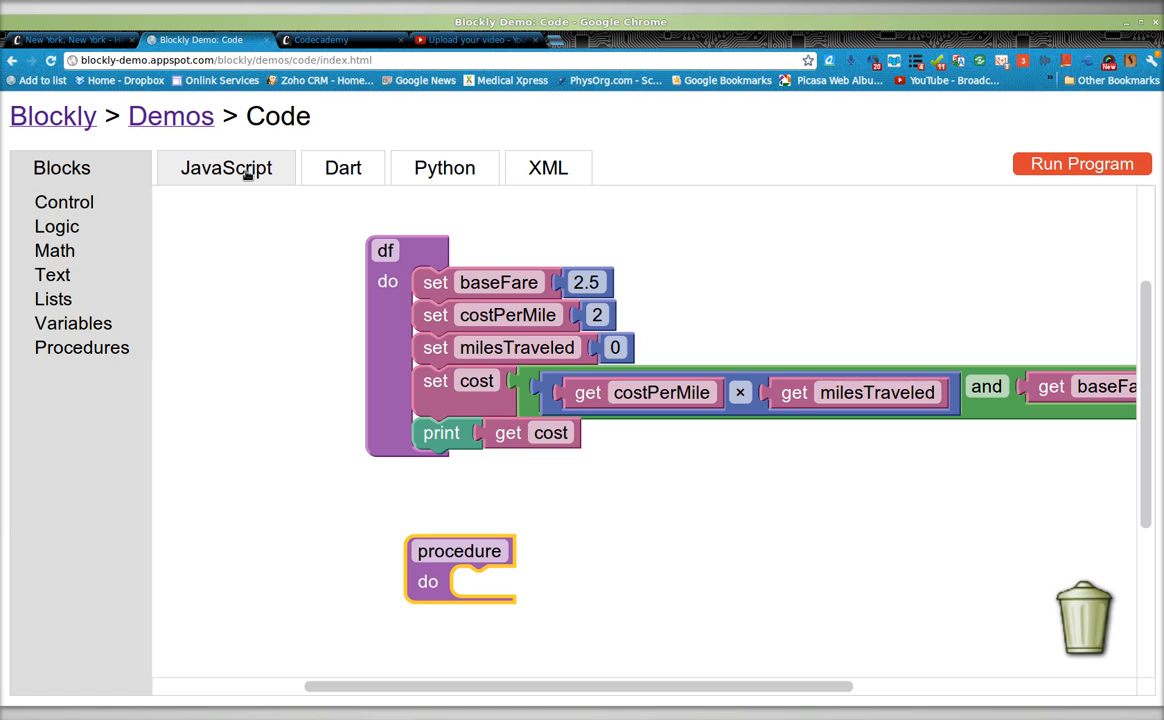
{"action": "left_click", "coordinate": [224, 168]}
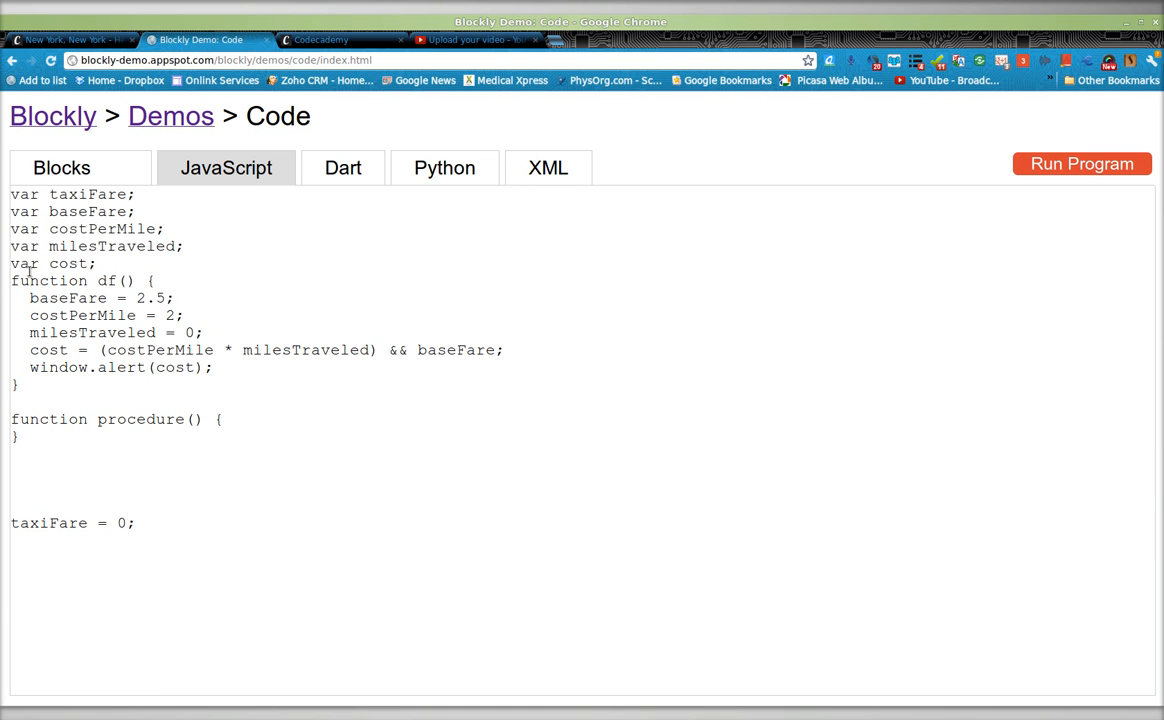
{"action": "double_click", "coordinate": [70, 280]}
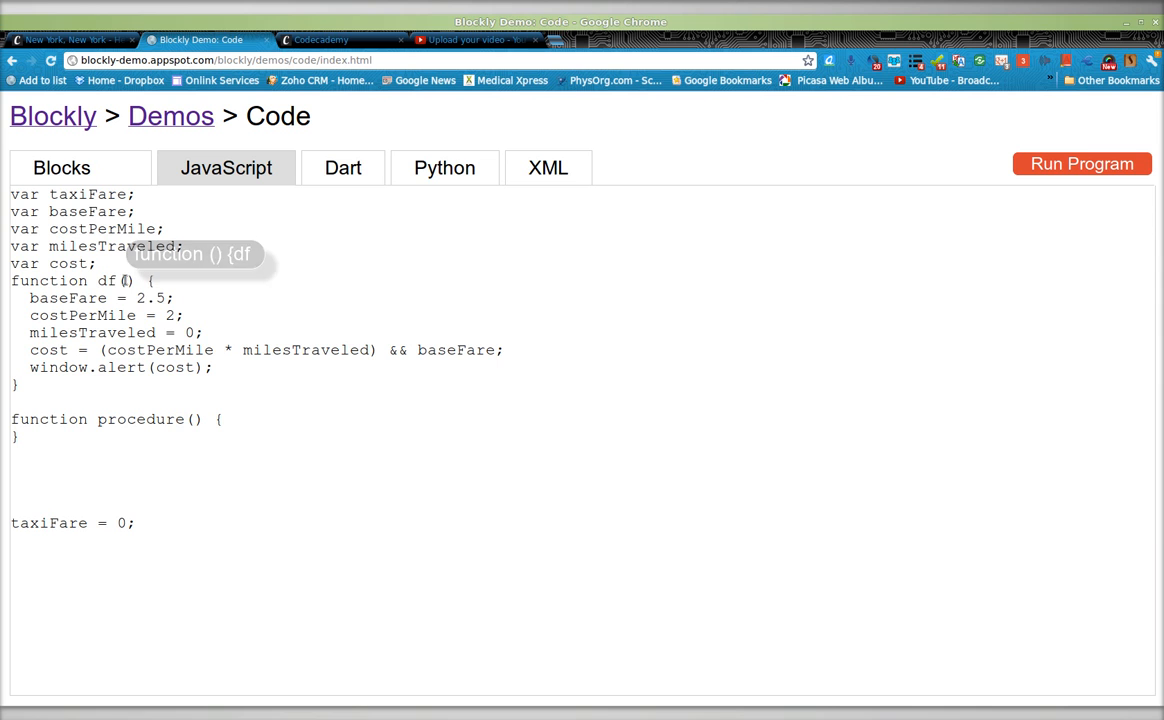
{"action": "mouse_move", "coordinate": [230, 436]}
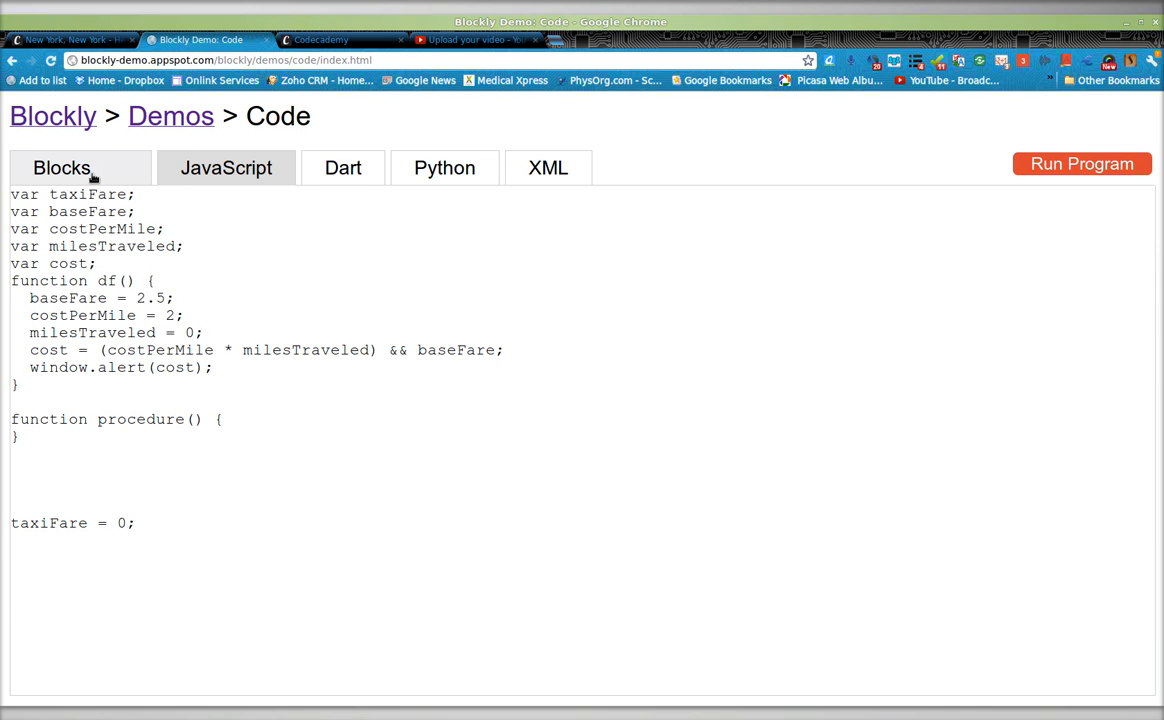
{"action": "left_click", "coordinate": [62, 168]}
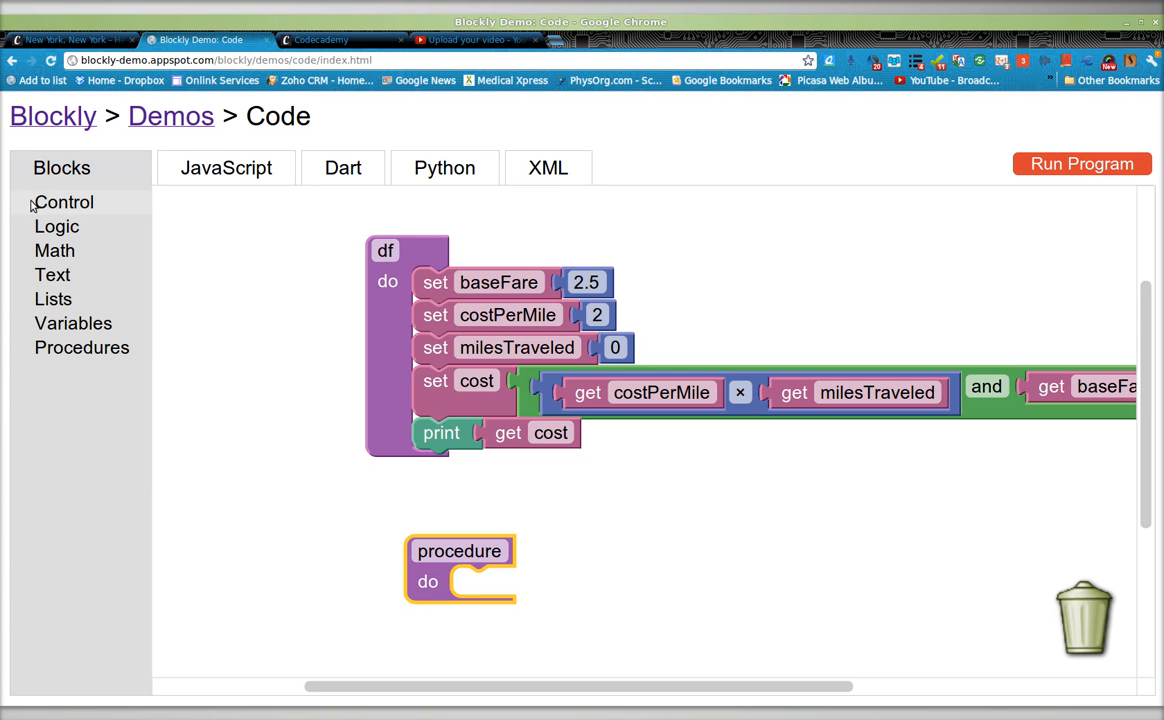
{"action": "mouse_move", "coordinate": [498, 252]}
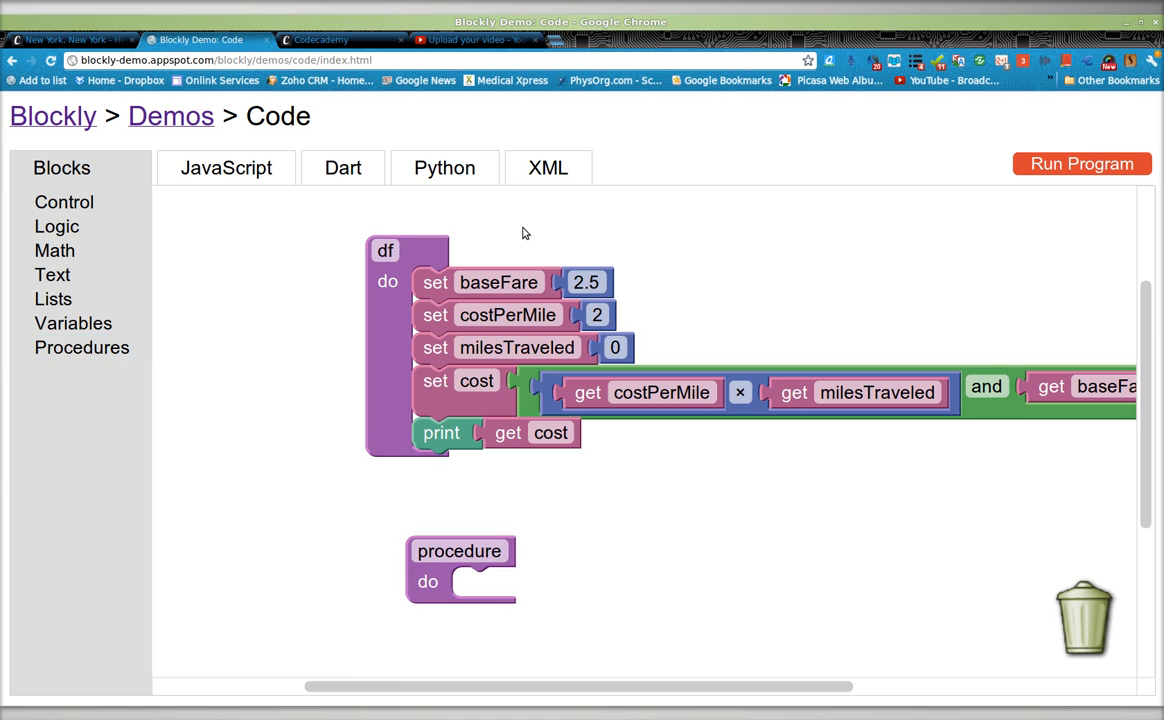
{"action": "left_click", "coordinate": [226, 168]}
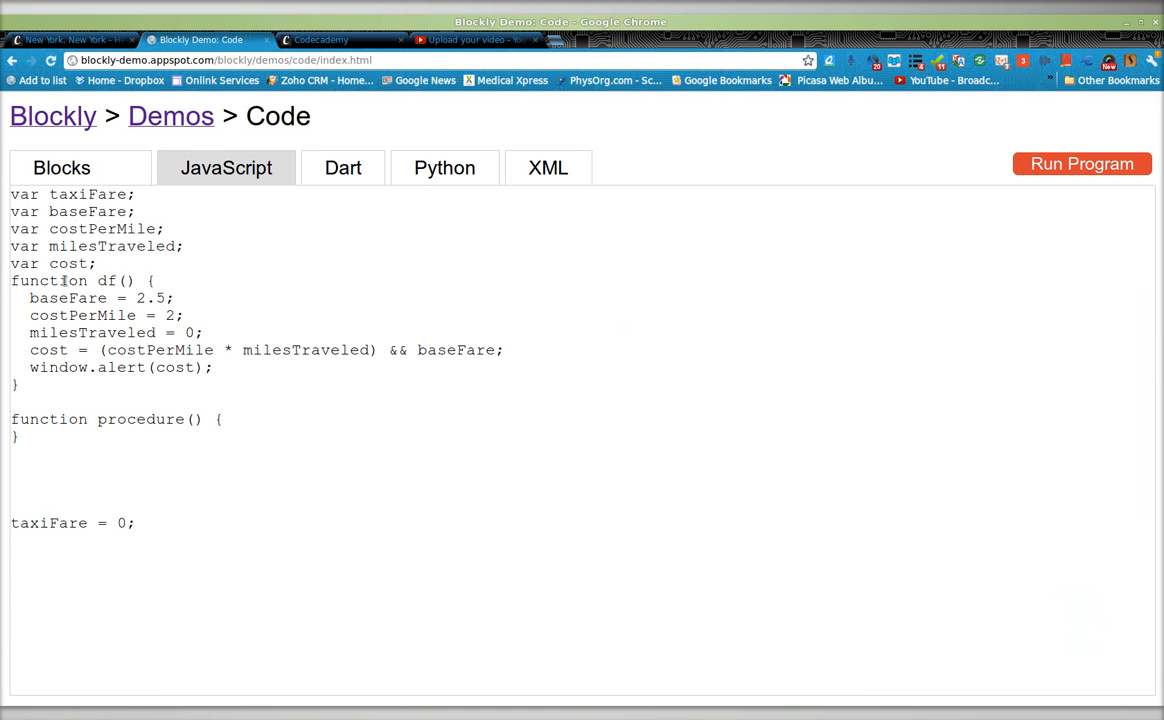
{"action": "double_click", "coordinate": [50, 280]}
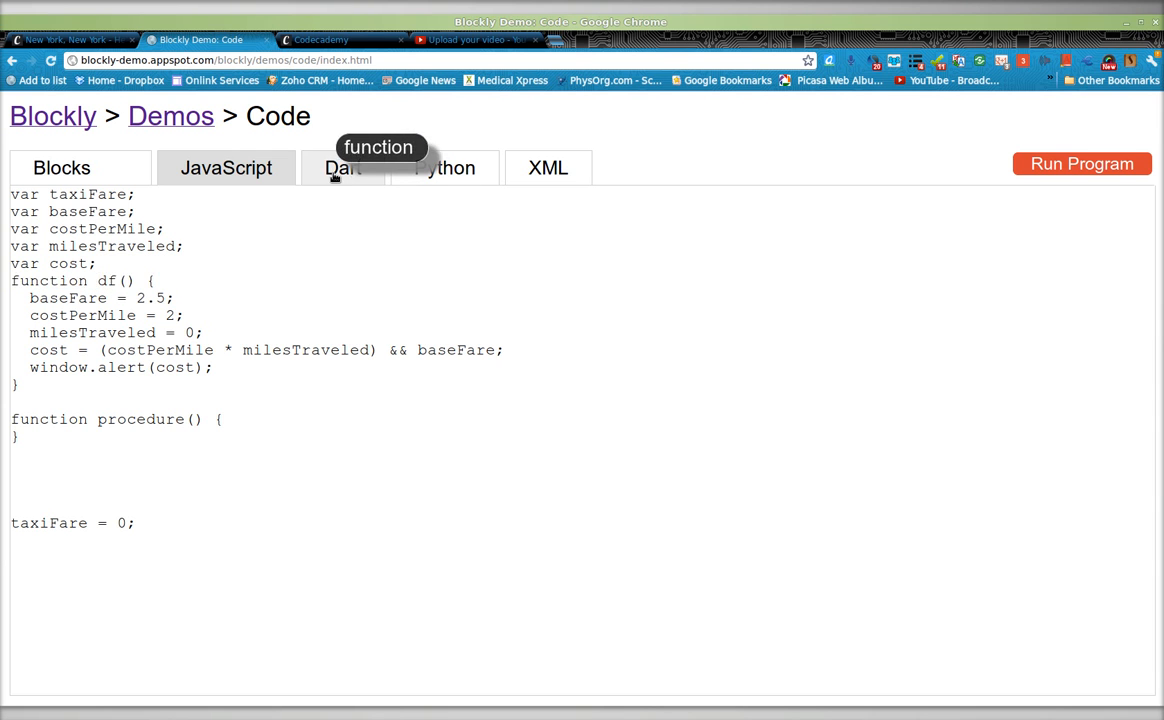
{"action": "left_click", "coordinate": [342, 168]}
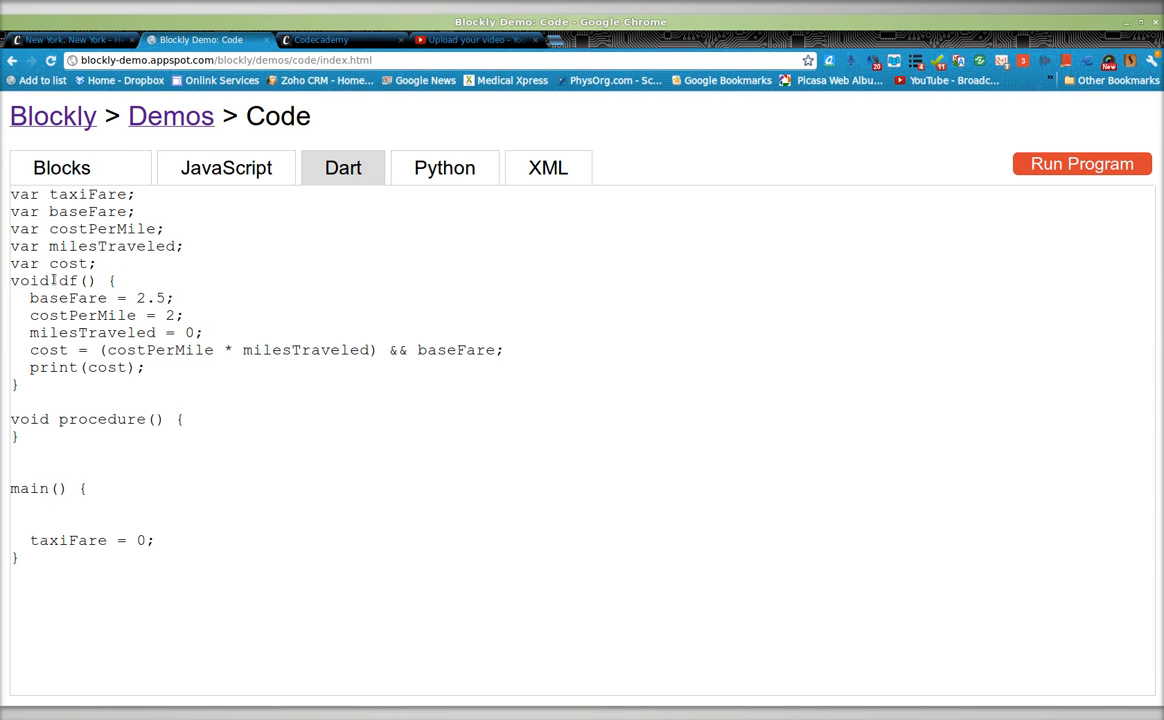
{"action": "left_click", "coordinate": [444, 168]}
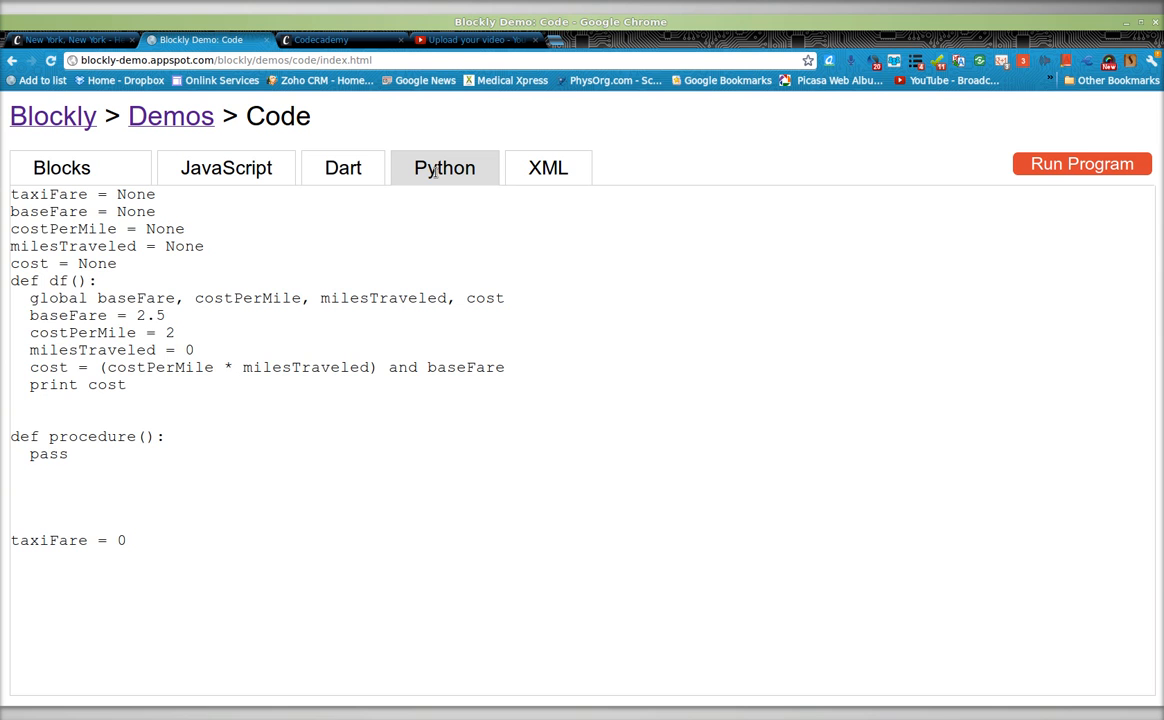
{"action": "double_click", "coordinate": [24, 280]}
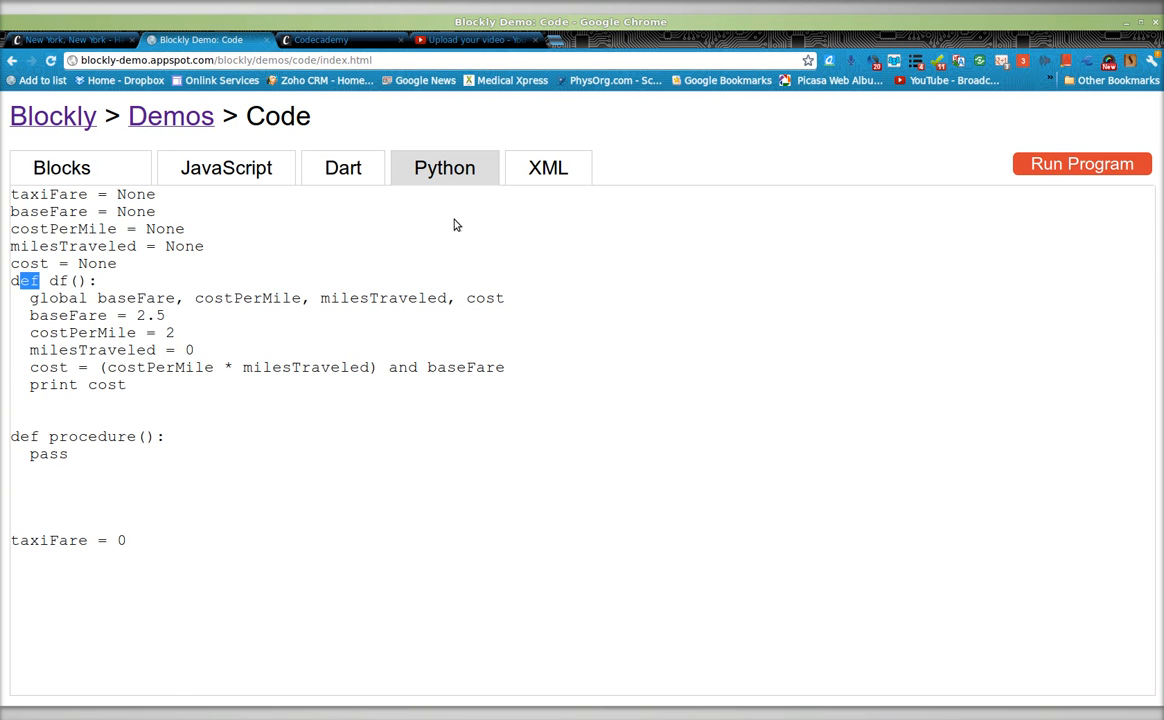
{"action": "left_click", "coordinate": [548, 168]}
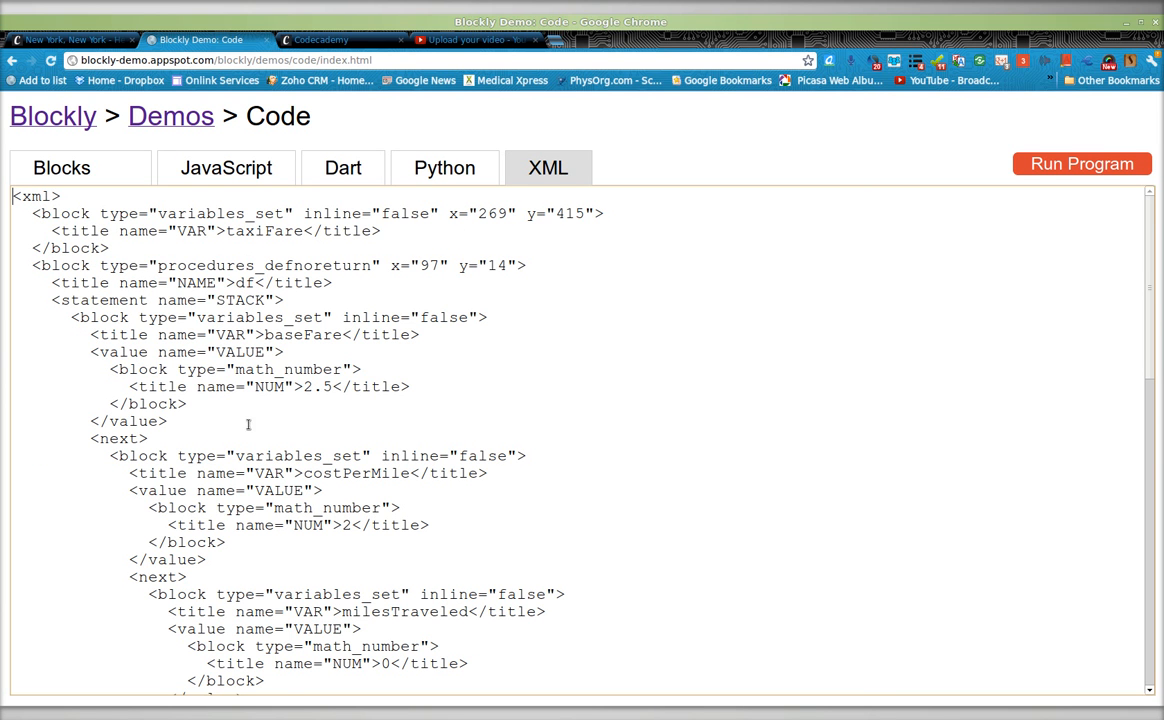
{"action": "left_click", "coordinate": [226, 168]}
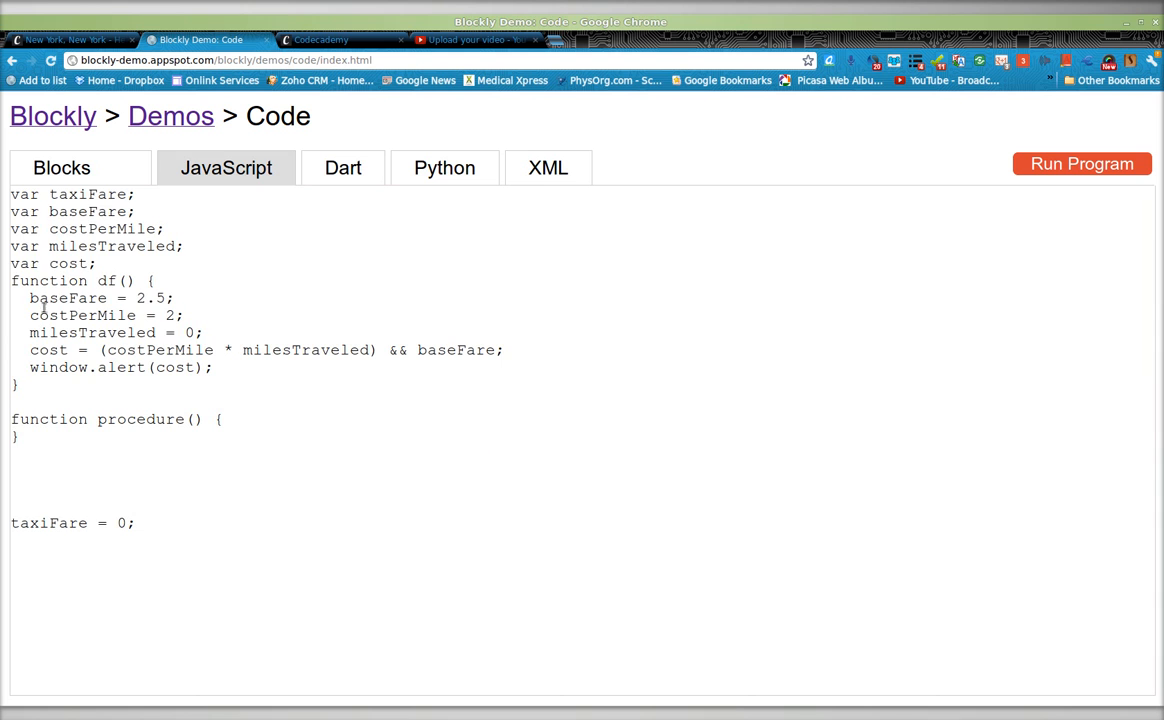
{"action": "left_click", "coordinate": [60, 168]}
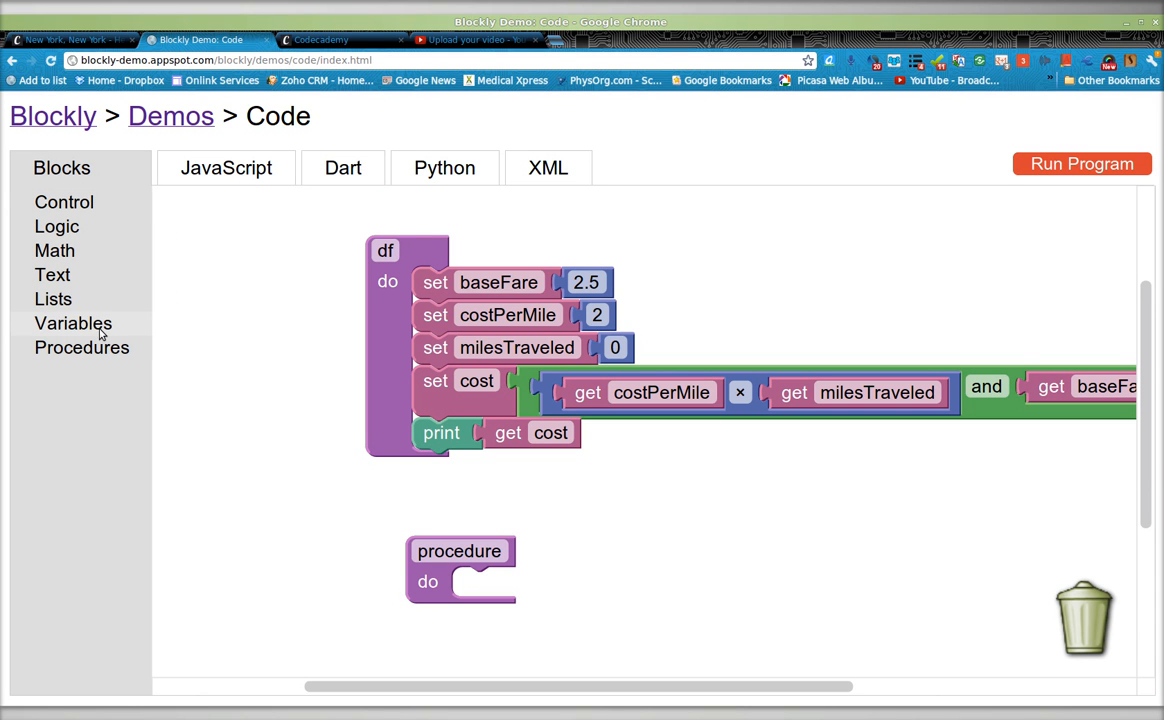
{"action": "mouse_move", "coordinate": [92, 352]}
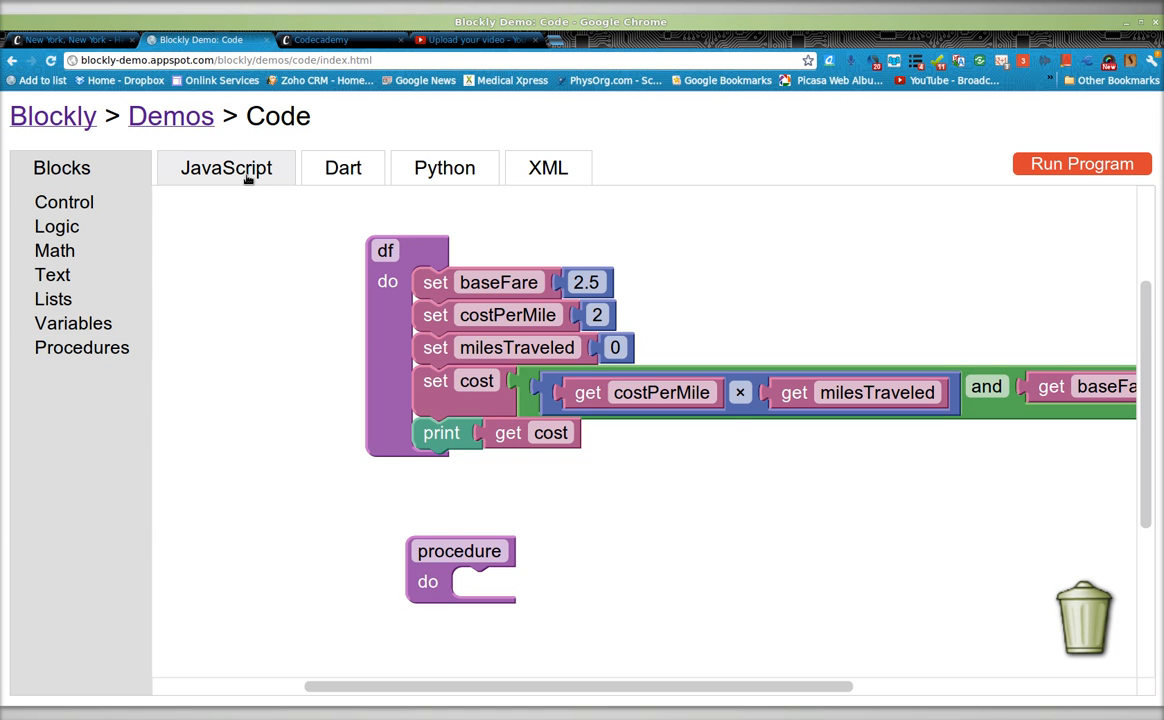
{"action": "left_click", "coordinate": [226, 168]}
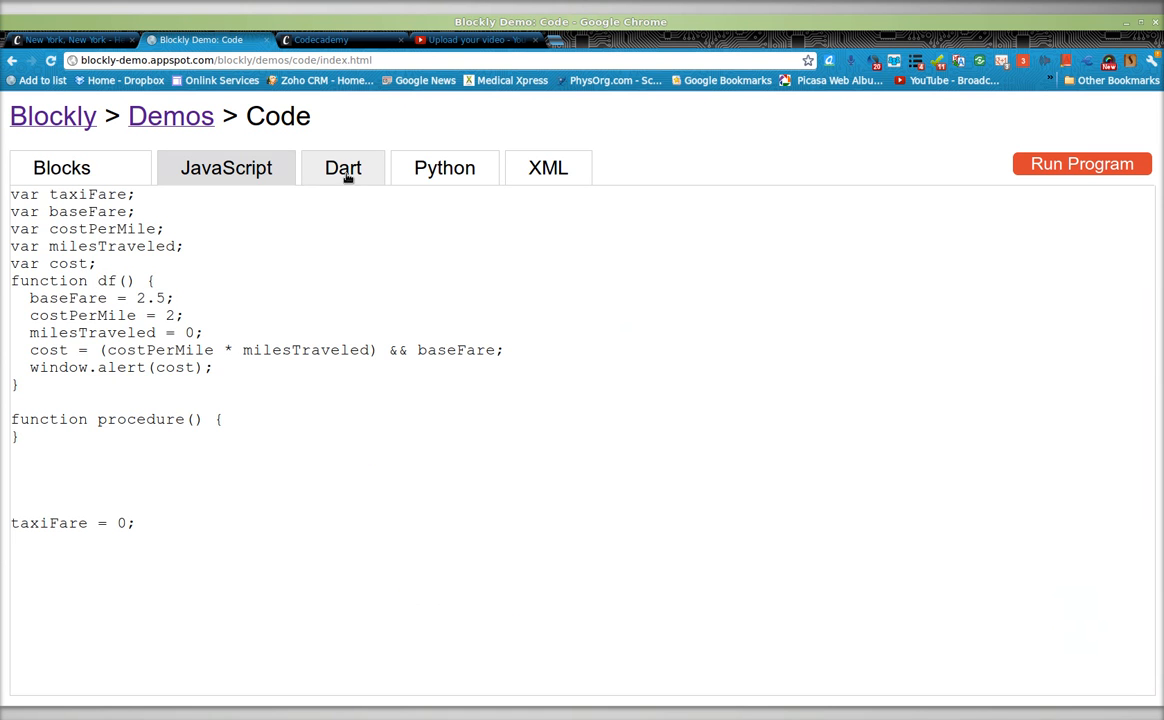
{"action": "left_click", "coordinate": [444, 168]}
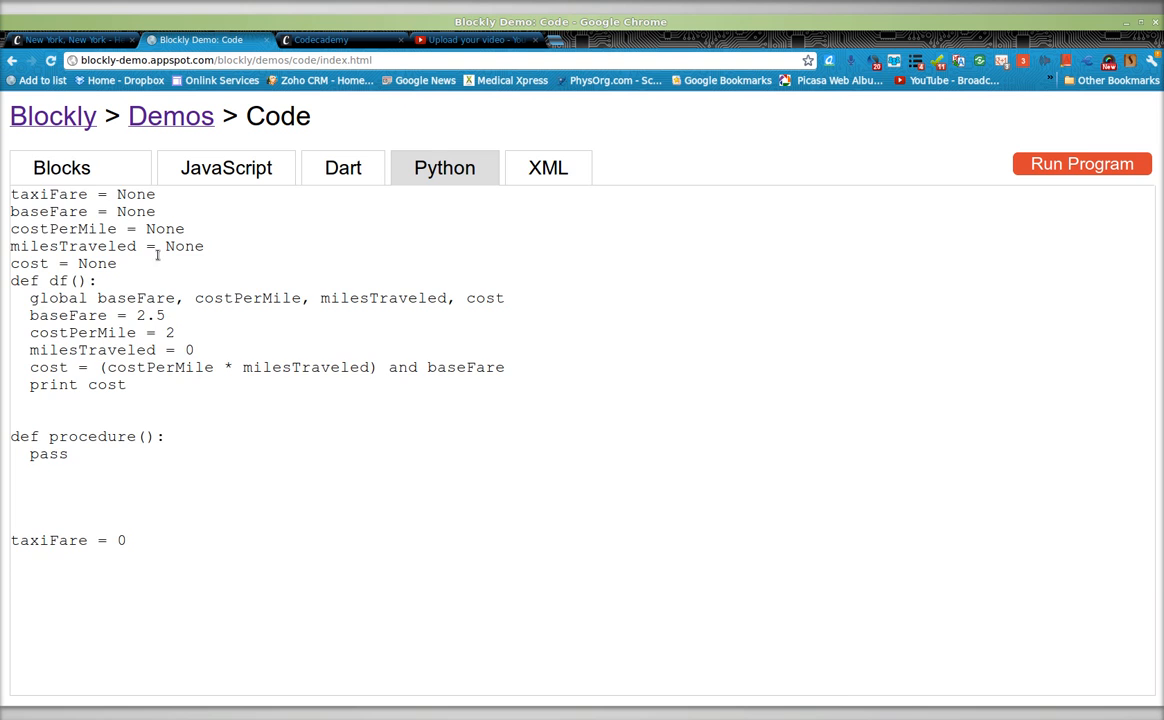
{"action": "left_click", "coordinate": [60, 168]}
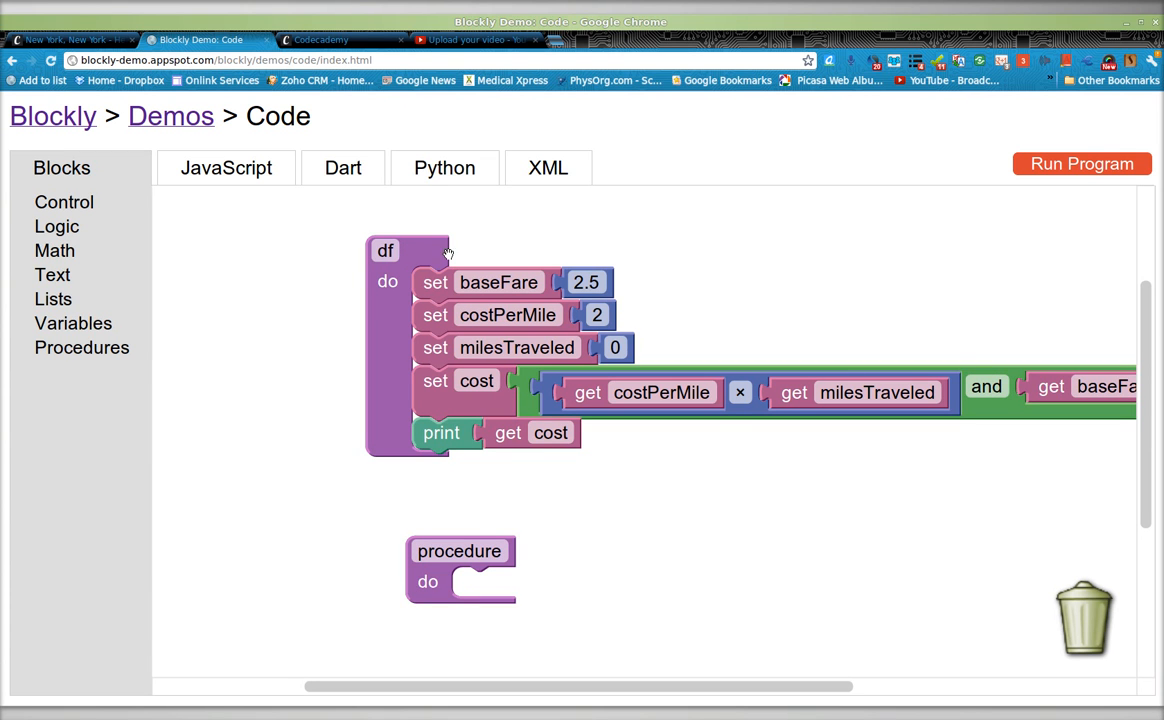
{"action": "mouse_move", "coordinate": [416, 256]}
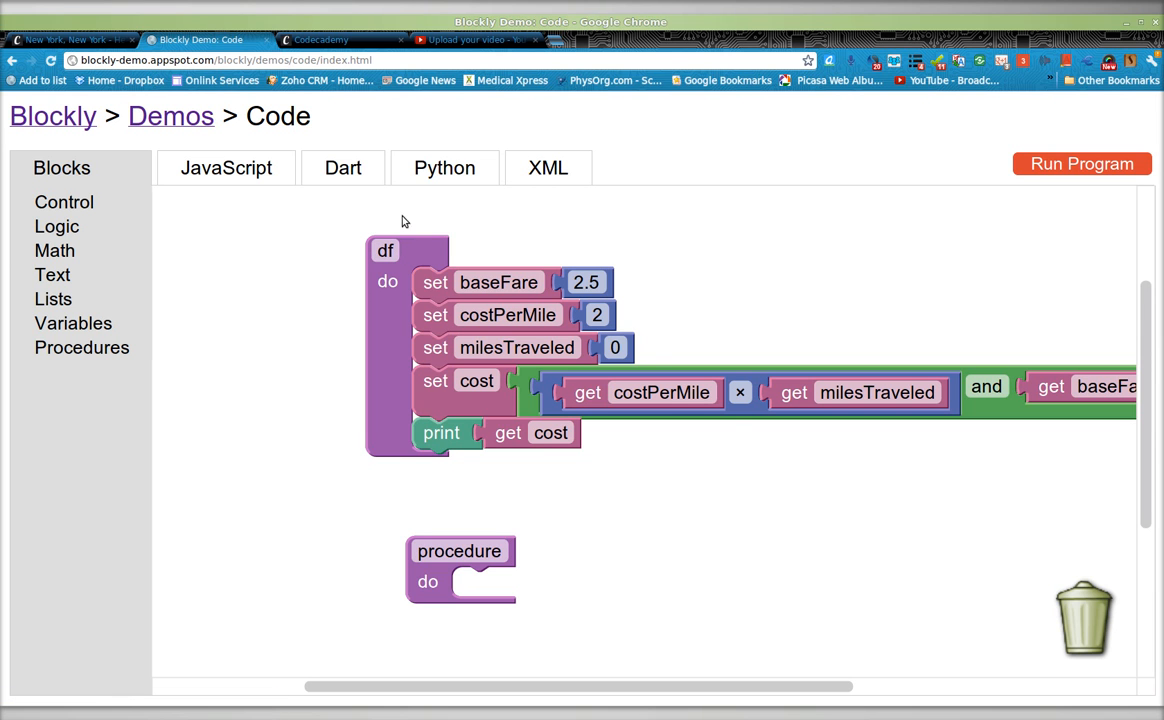
{"action": "mouse_move", "coordinate": [364, 242]}
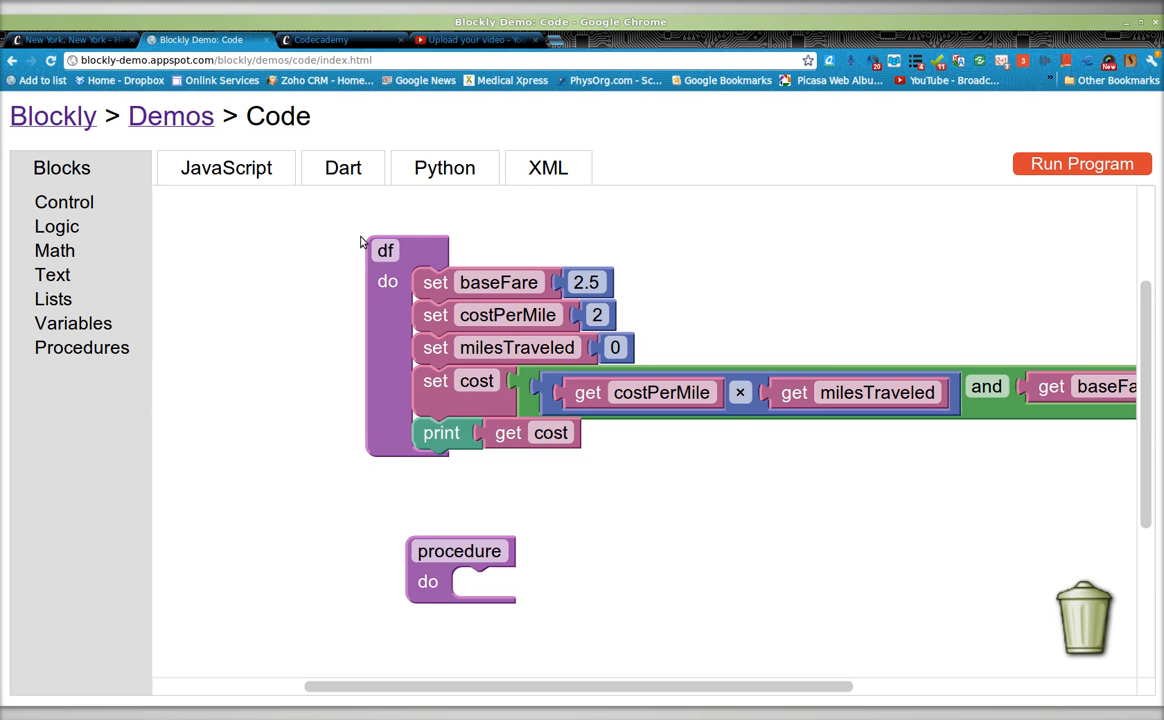
{"action": "mouse_move", "coordinate": [336, 224]}
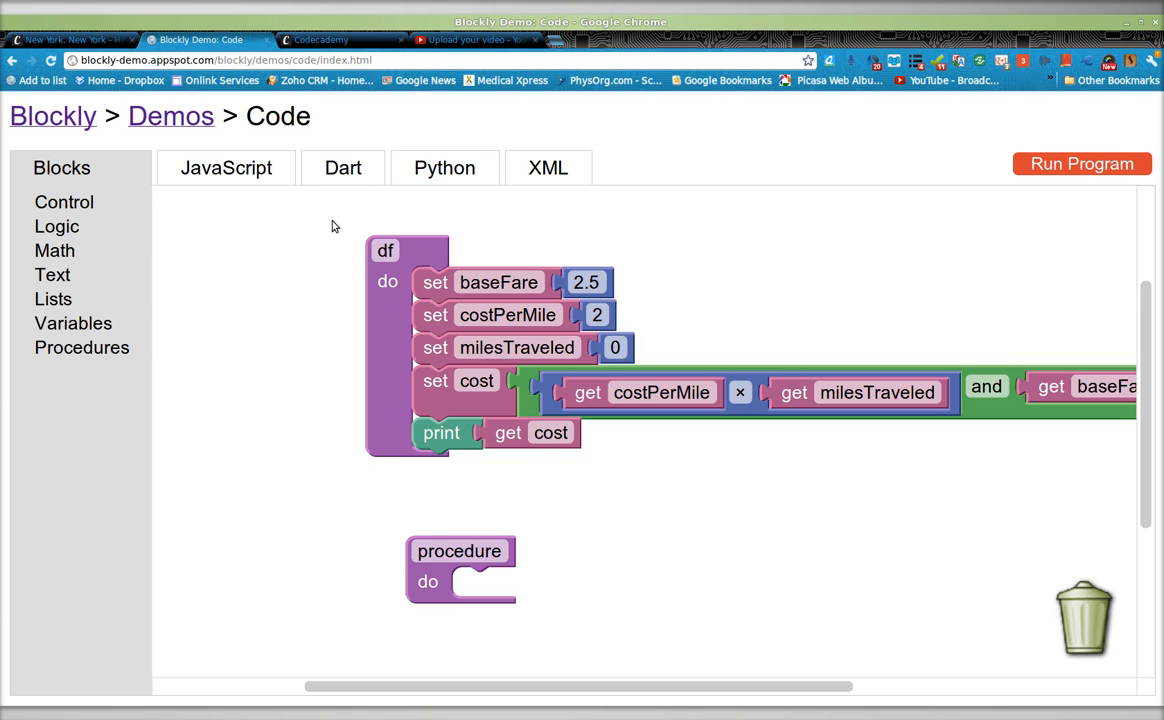